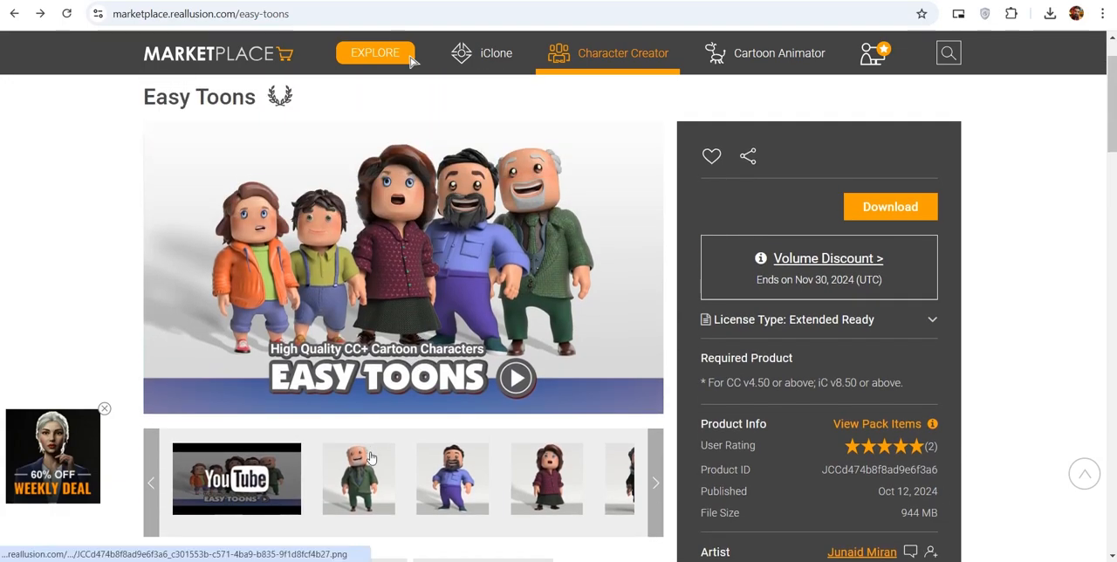
Step through the Easy Toons character gallery images on the marketplace page.
{"action": "left_click", "coordinate": [358, 478]}
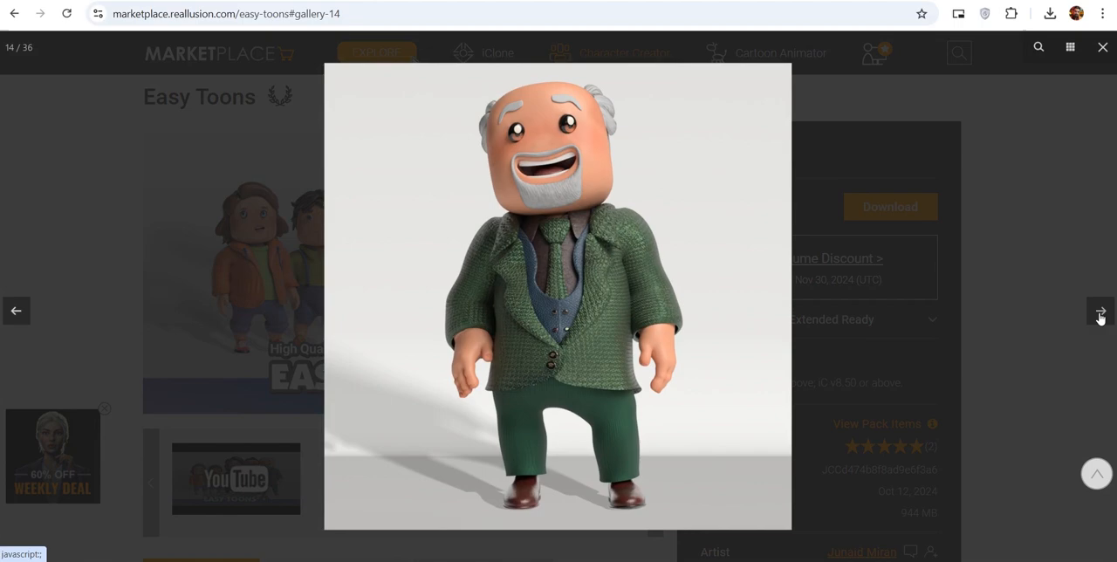
{"action": "left_click", "coordinate": [1100, 314]}
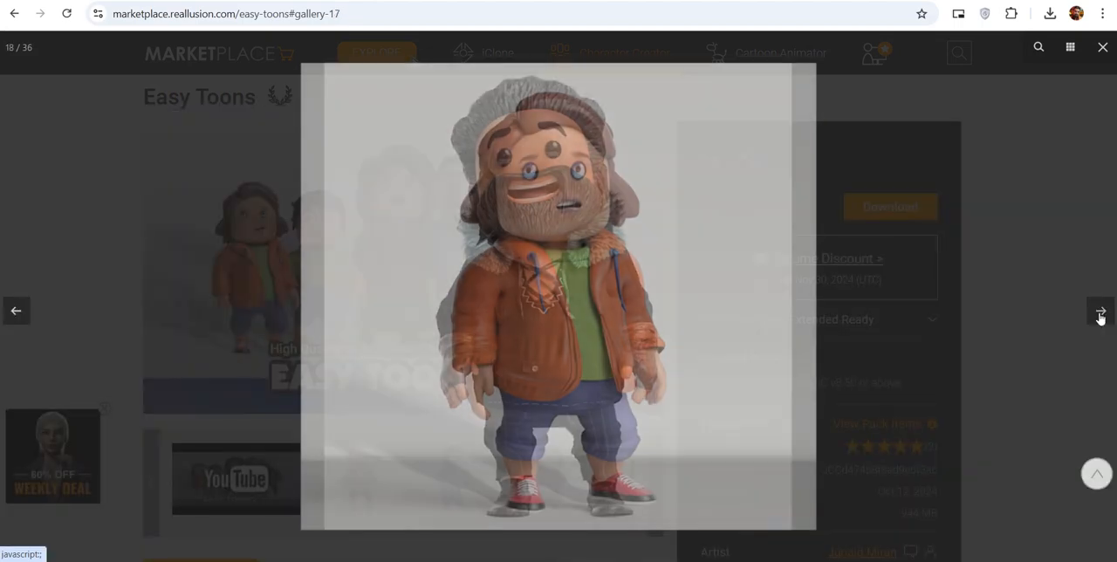
{"action": "left_click", "coordinate": [1100, 313]}
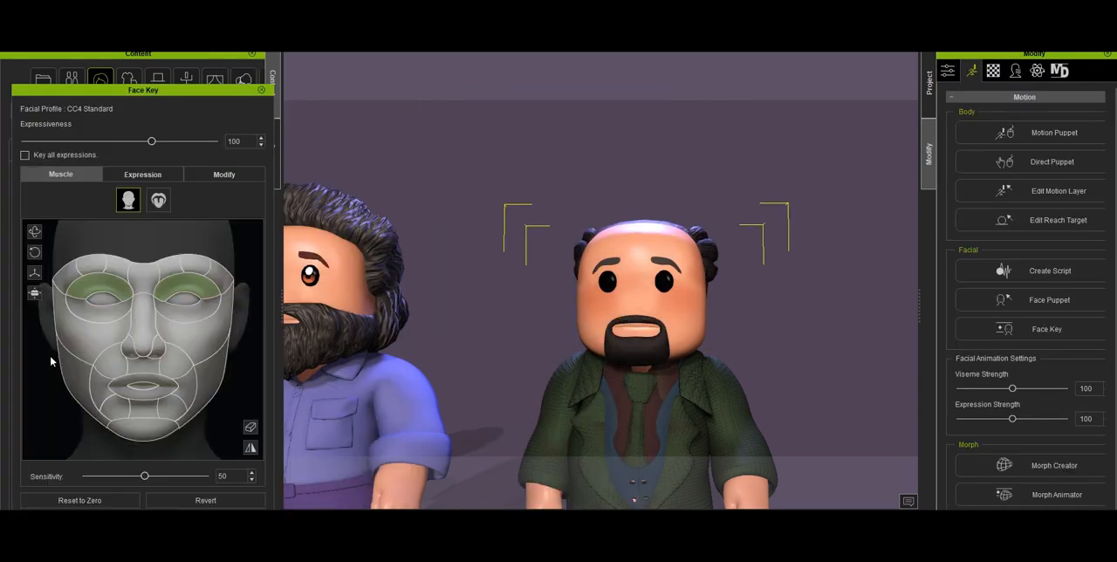
Adjust the dad's face muscles, puppeteer the mom's face live and give her an angry expression.
{"action": "left_click", "coordinate": [1050, 300]}
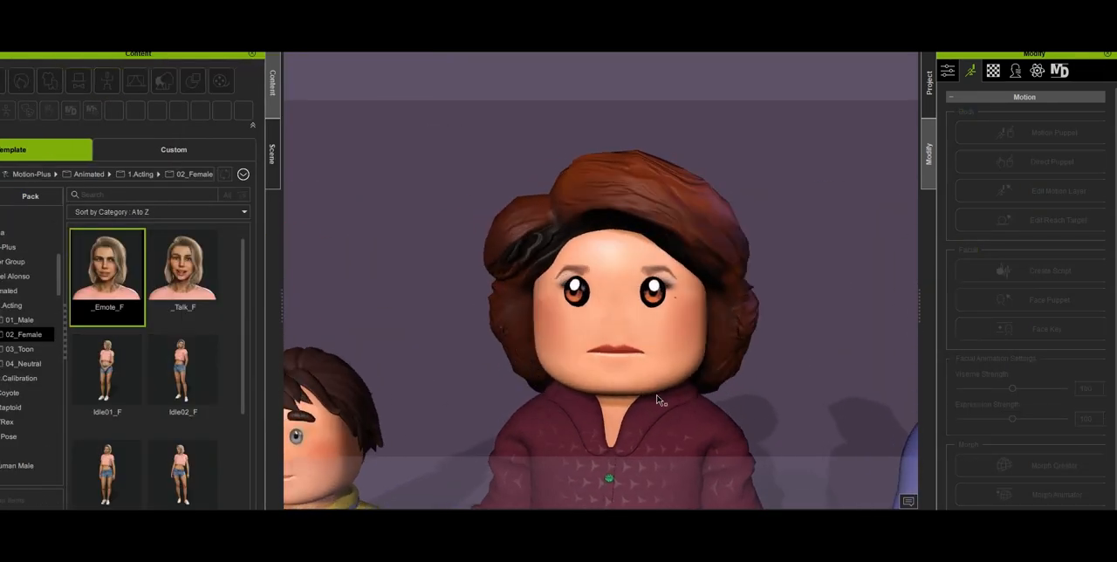
{"action": "left_click", "coordinate": [1049, 301]}
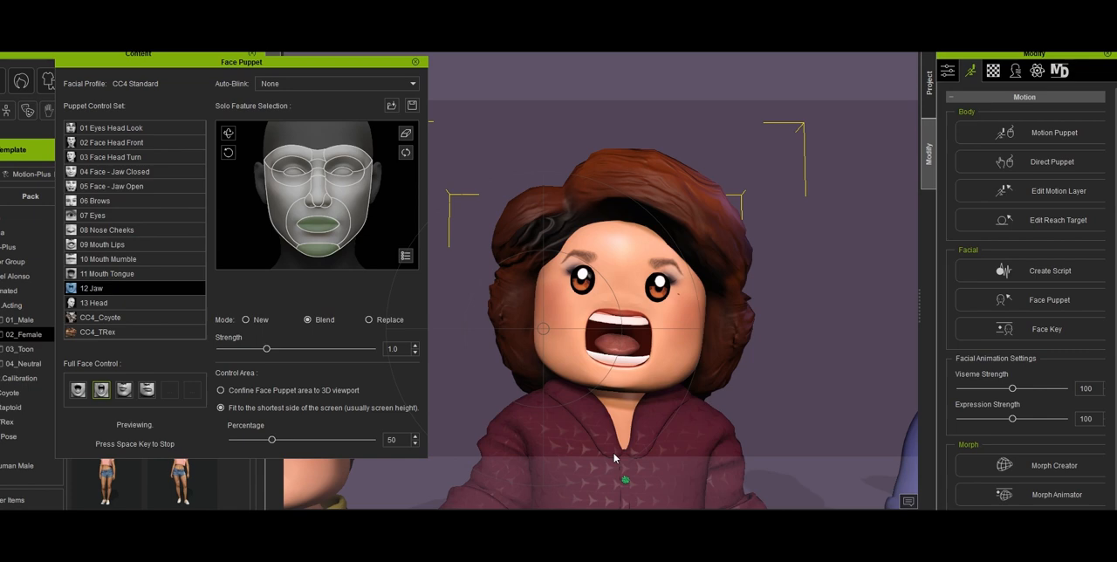
{"action": "left_click", "coordinate": [1047, 328]}
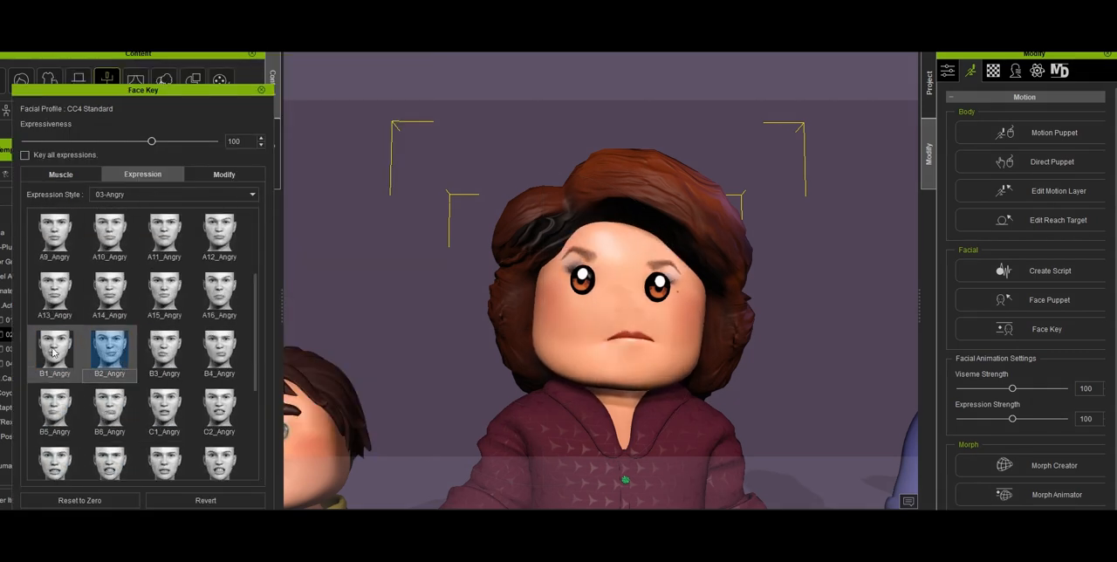
{"action": "left_click", "coordinate": [59, 175]}
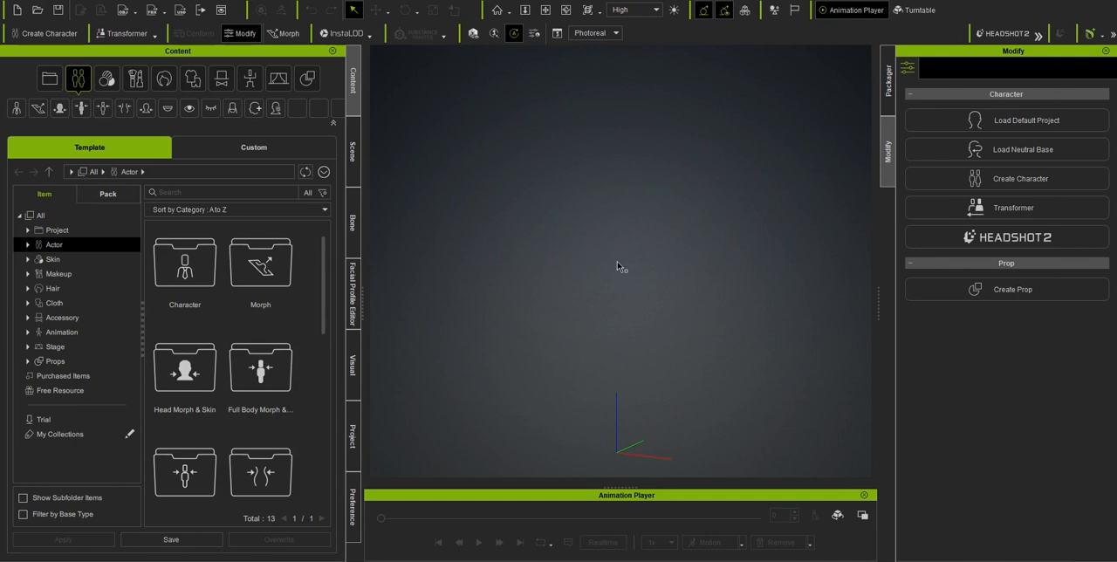
{"action": "mouse_move", "coordinate": [898, 148]}
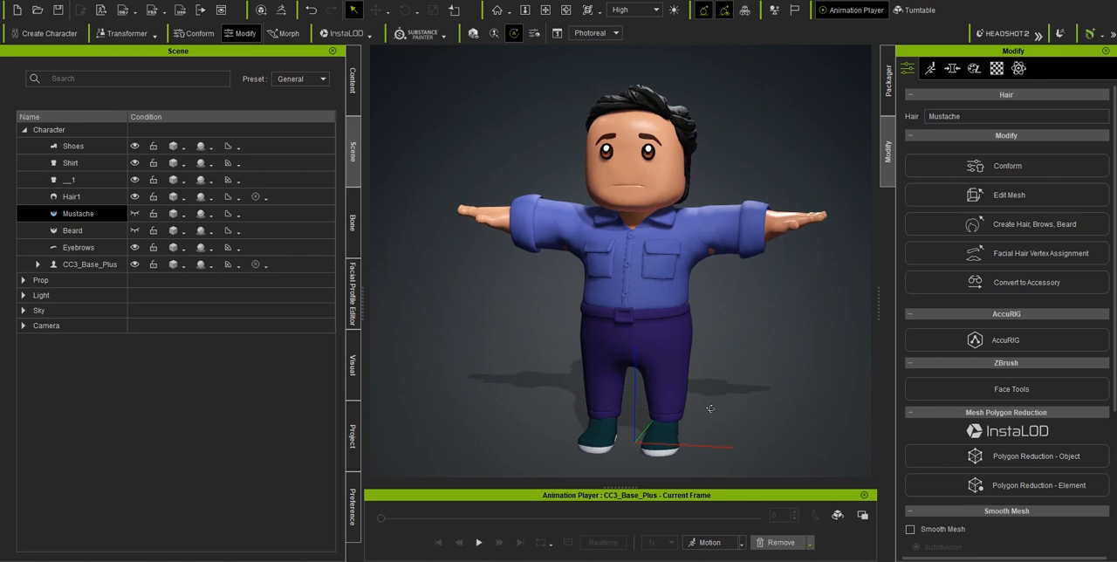
Select the CC3_Base_Plus character, then its shirt for material editing.
{"action": "left_click", "coordinate": [91, 264]}
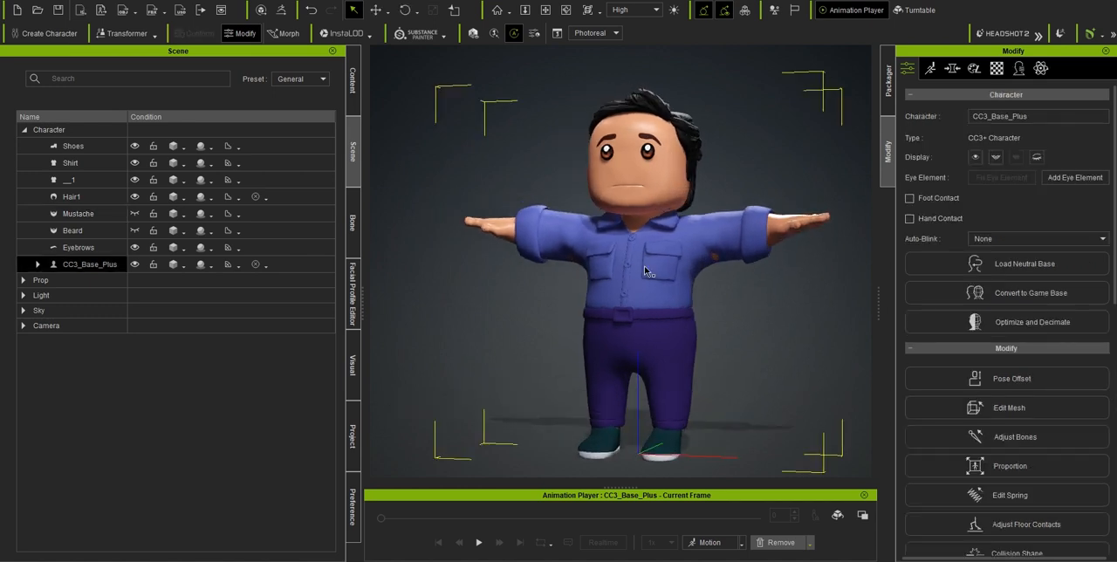
{"action": "left_click", "coordinate": [70, 163]}
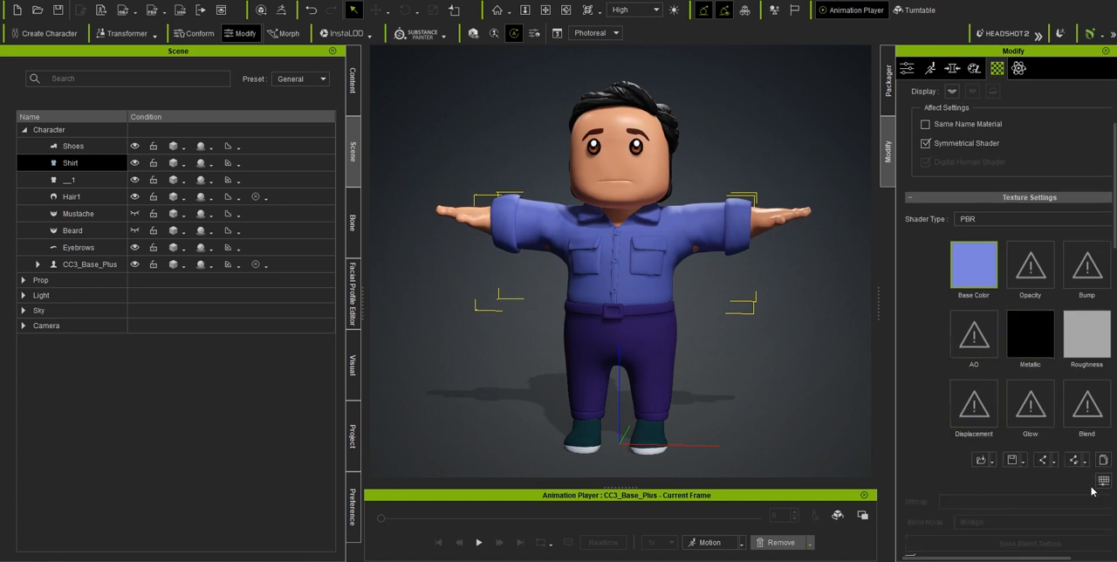
Darken the shirt's base colour to black with Brightness -100, then move on to the trousers.
{"action": "left_click", "coordinate": [972, 264]}
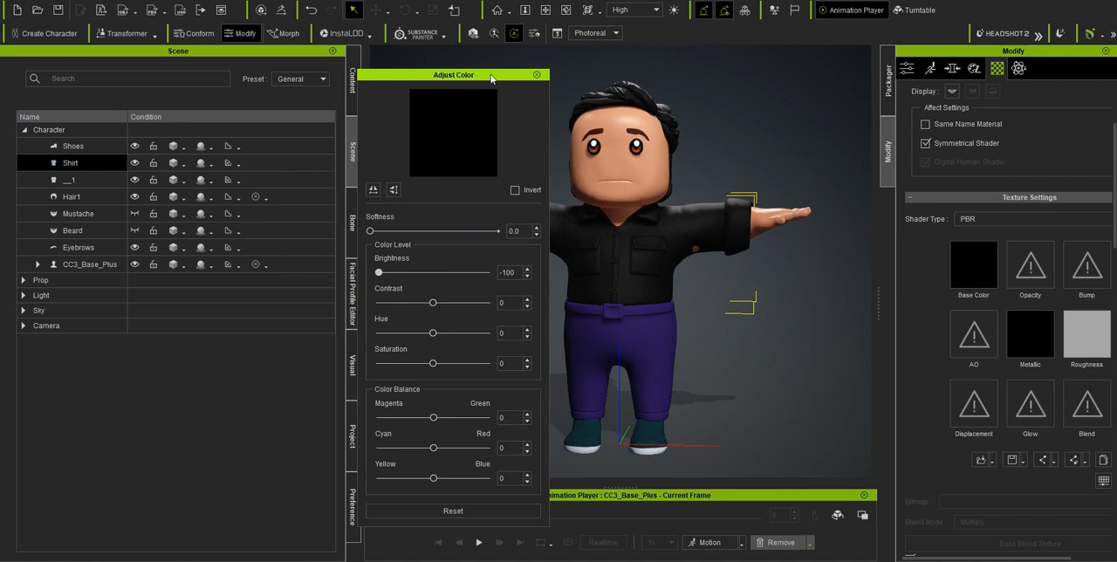
{"action": "left_click_drag", "start_coordinate": [454, 73], "coordinate": [293, 77]}
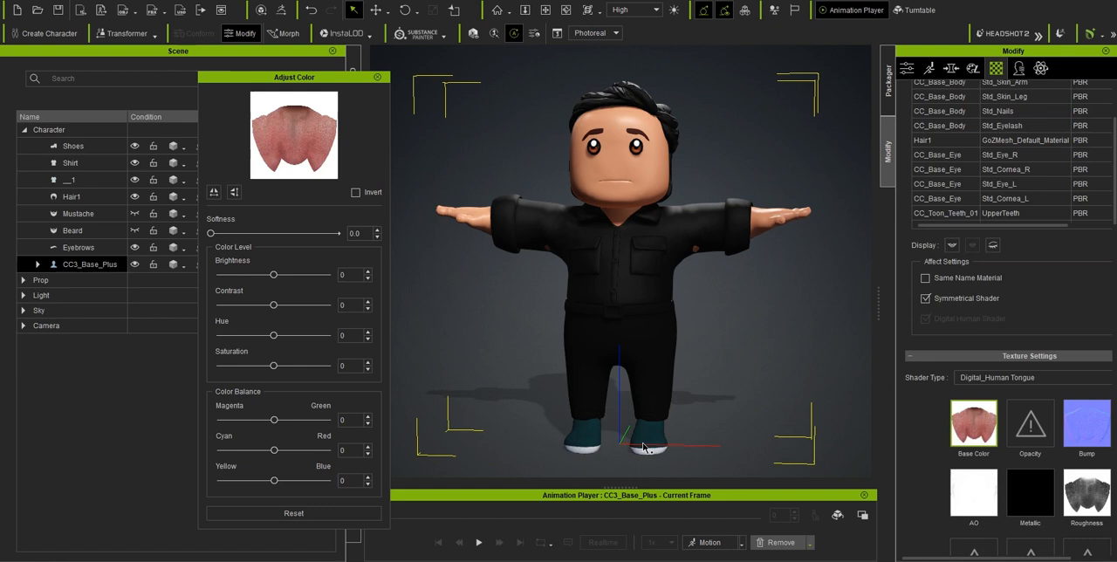
{"action": "right_click", "coordinate": [1030, 335]}
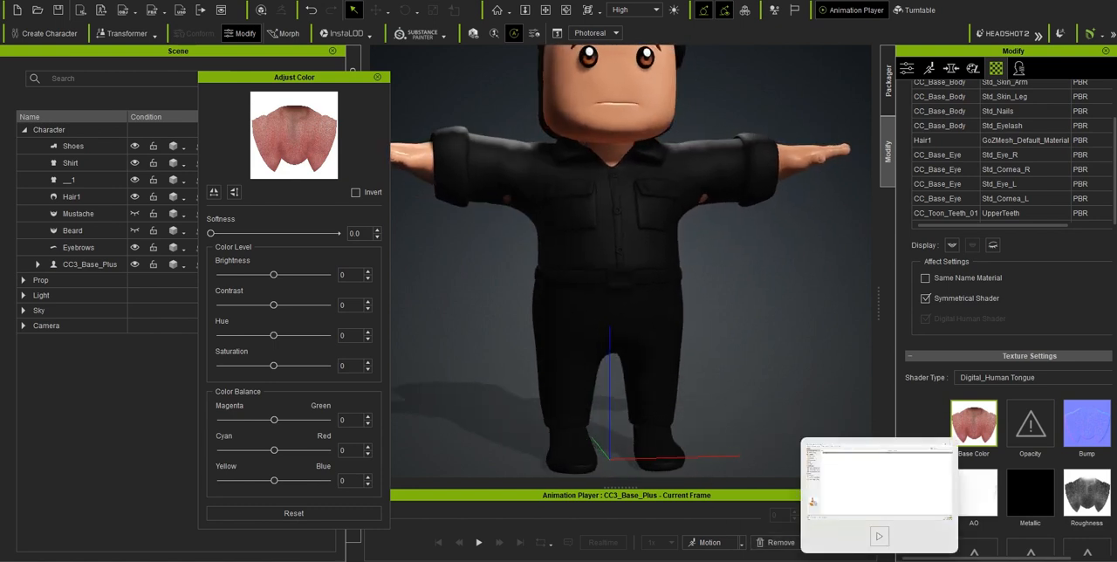
{"action": "left_click", "coordinate": [70, 165]}
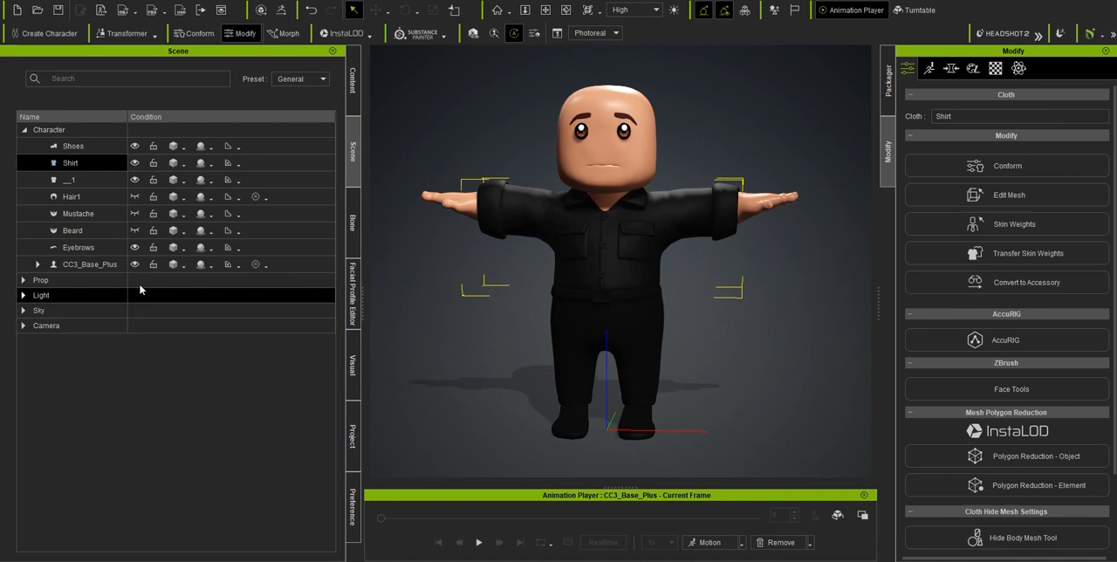
Select CC3_Base_Plus and send its meshes to ZBrush through GoZ.
{"action": "left_click", "coordinate": [91, 264]}
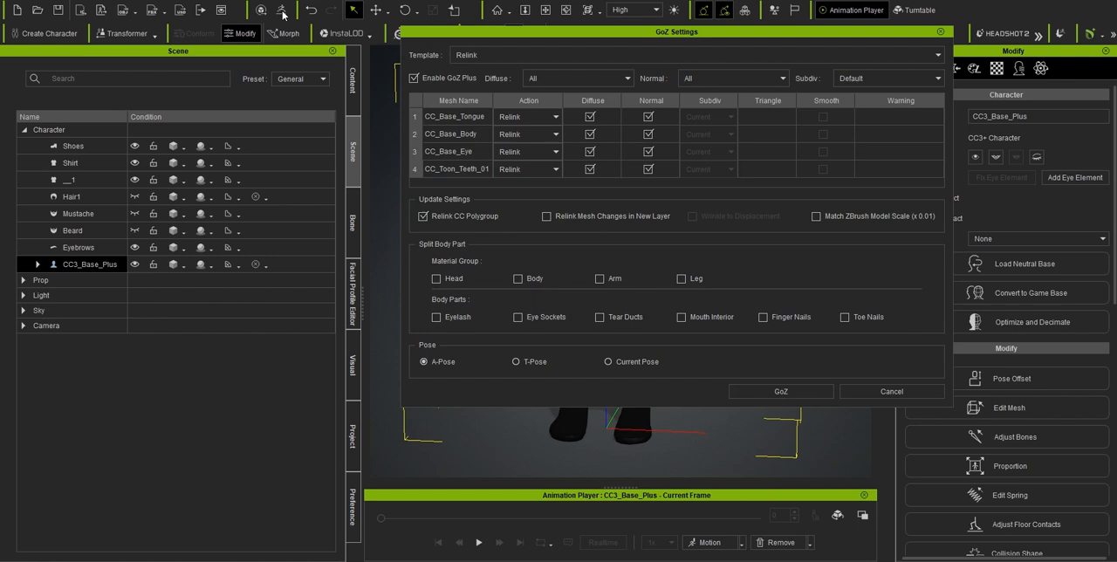
{"action": "left_click", "coordinate": [414, 77]}
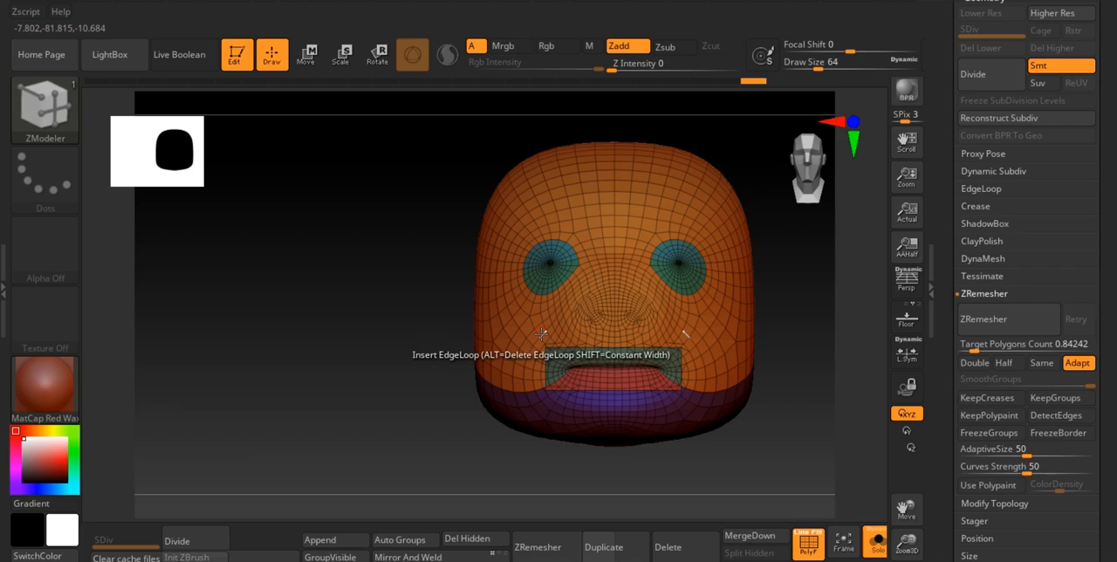
Remesh and sculpt the head into a bat-eared mask, then GoZ it back to Character Creator.
{"action": "left_click", "coordinate": [320, 539]}
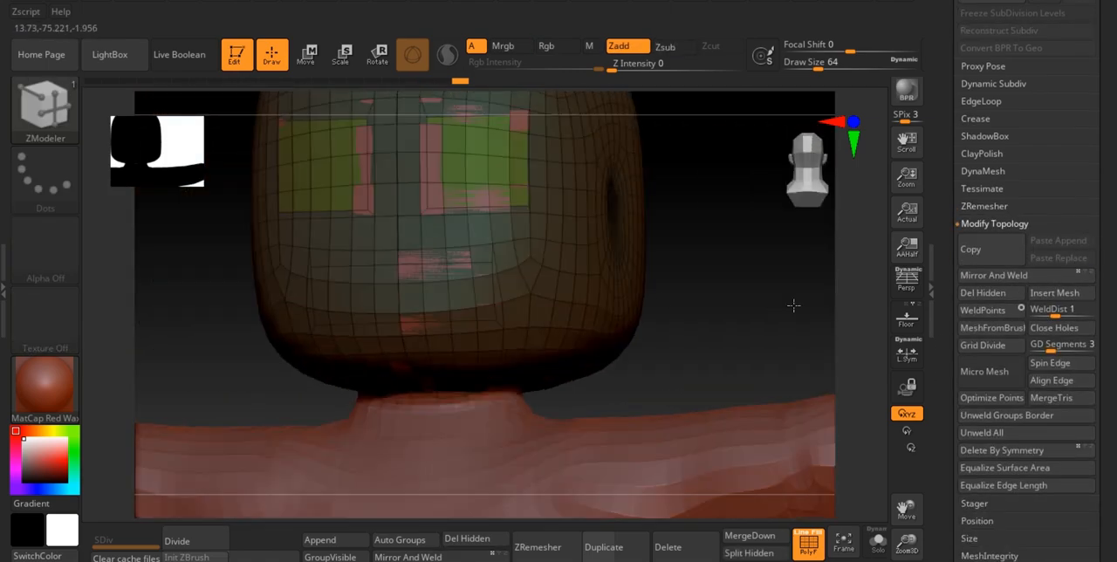
{"action": "left_click", "coordinate": [985, 206]}
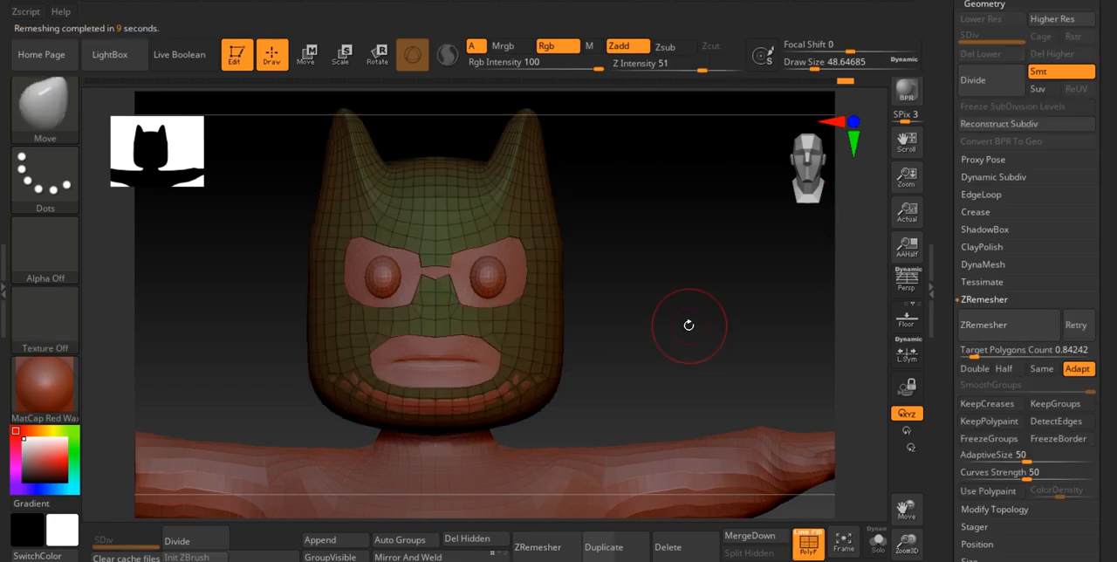
{"action": "left_click", "coordinate": [1009, 325]}
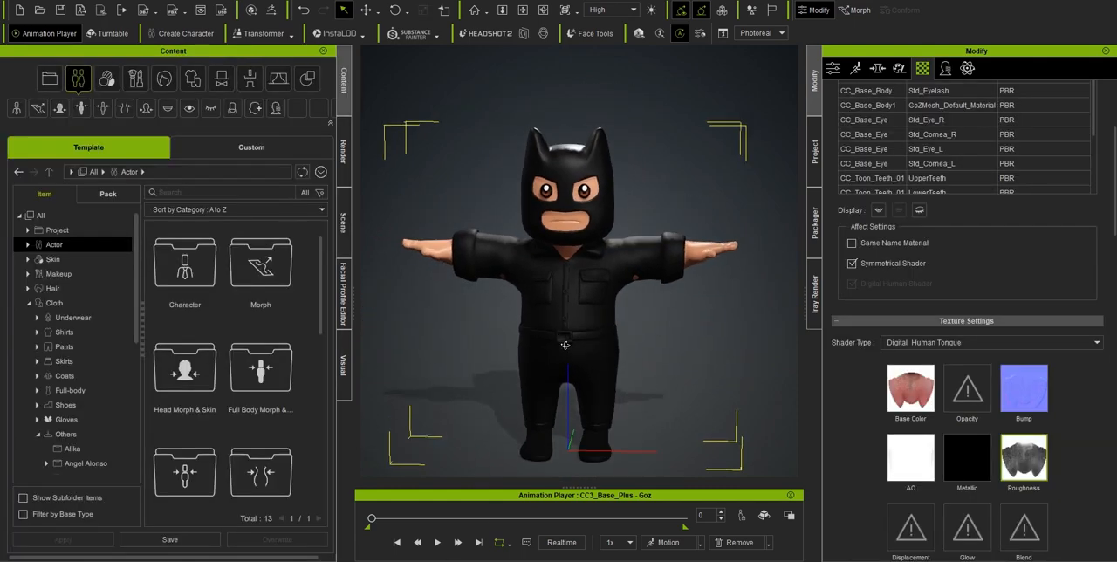
Select the black shirt as the base mesh for building a cape.
{"action": "left_click", "coordinate": [814, 220]}
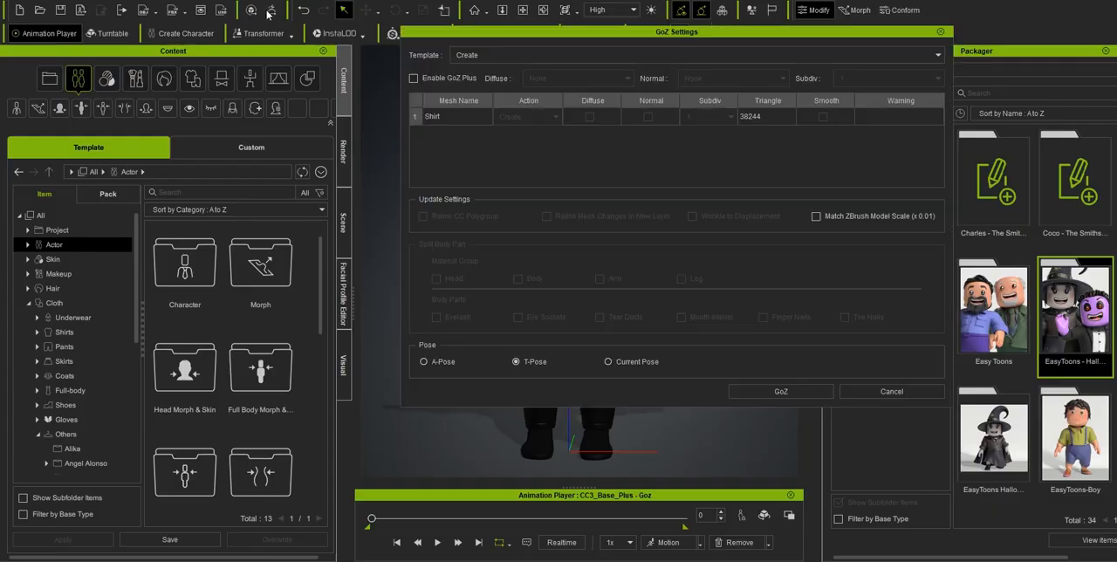
Send the shirt to ZBrush to build the cape, then begin painting its skin weights.
{"action": "left_click", "coordinate": [779, 391]}
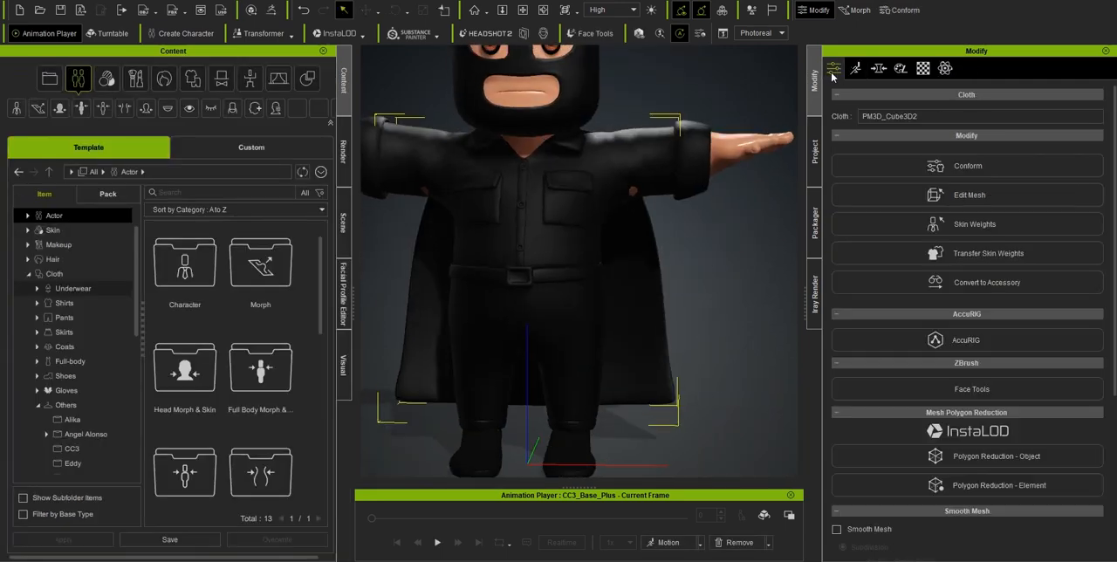
{"action": "left_click", "coordinate": [974, 223]}
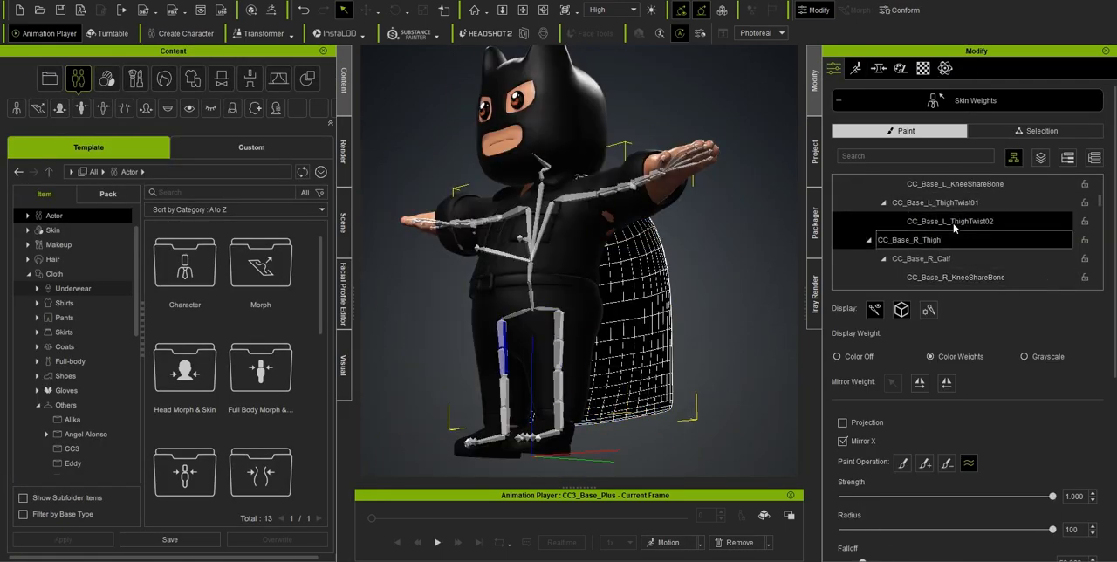